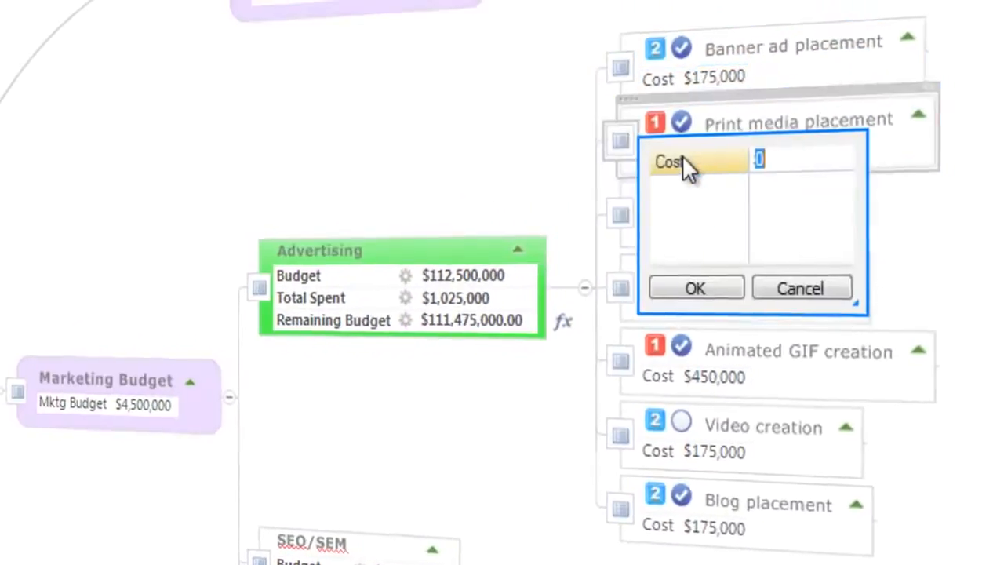
Enter costs of $50,000 for Print media placement and $25,000 for Re-targeting.
text(500000)
text(25)
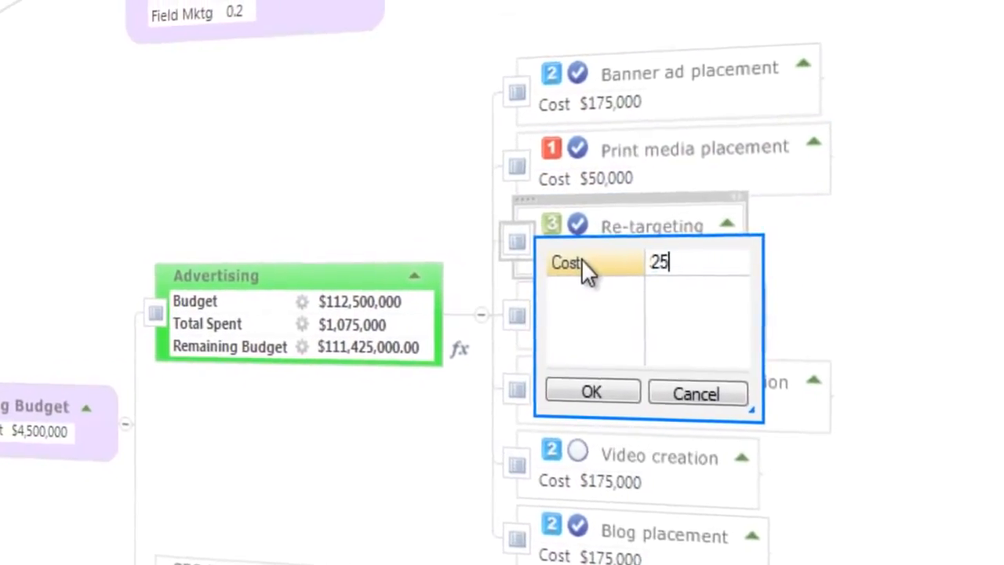
click(591, 391)
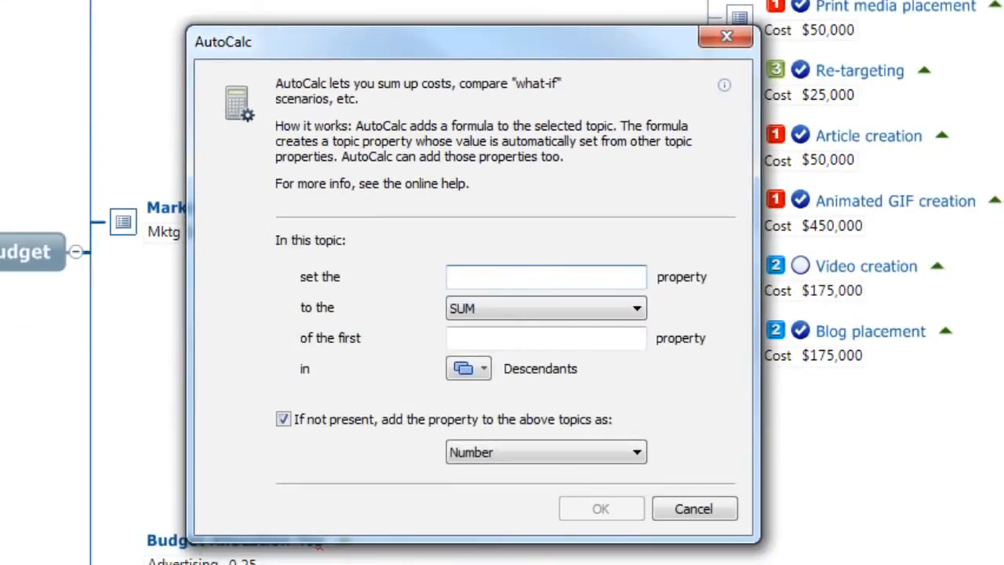
Create a currency 'Total PR Cost' AutoCalc property summing descendants' Cost.
text(Total PR)
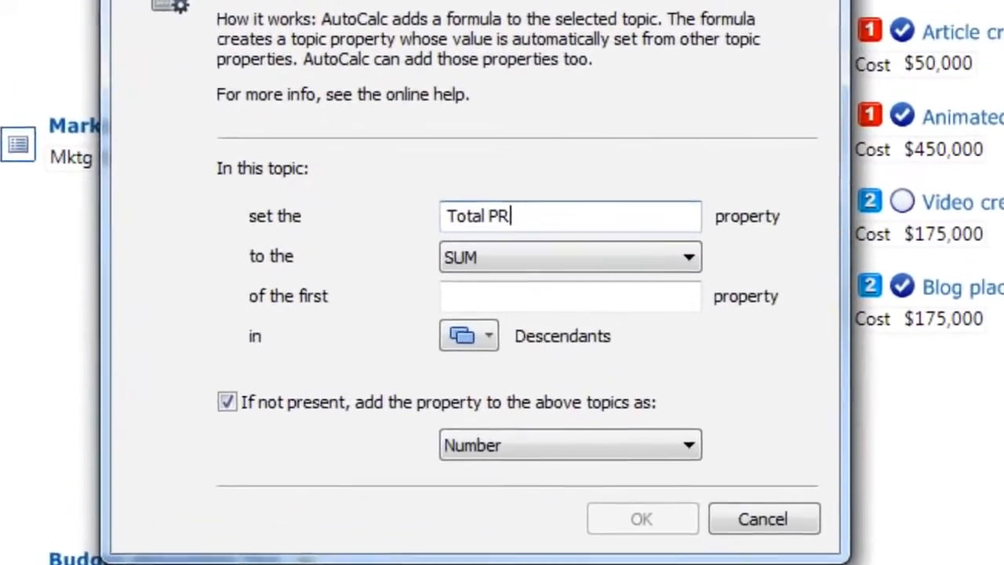
text(Cost)
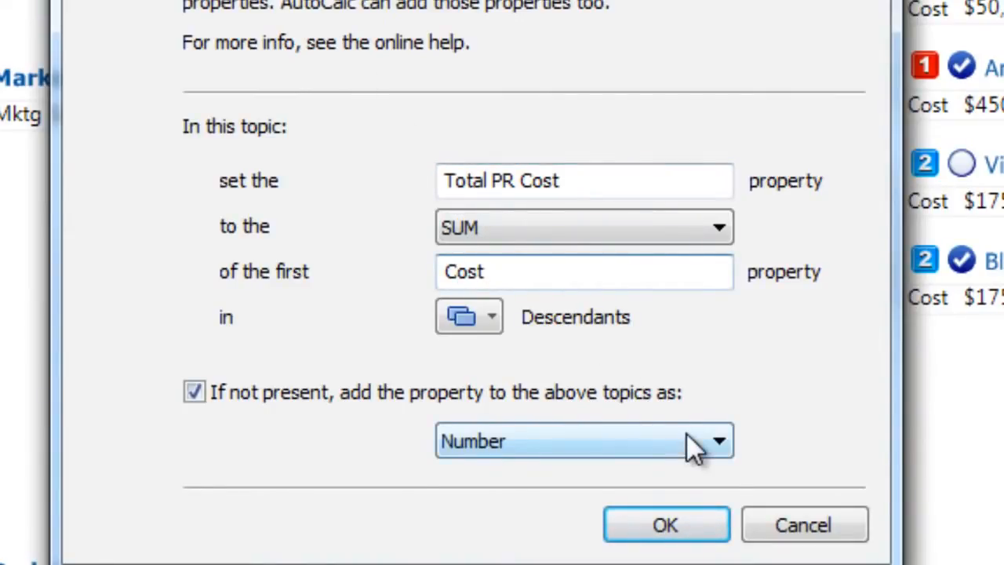
click(583, 441)
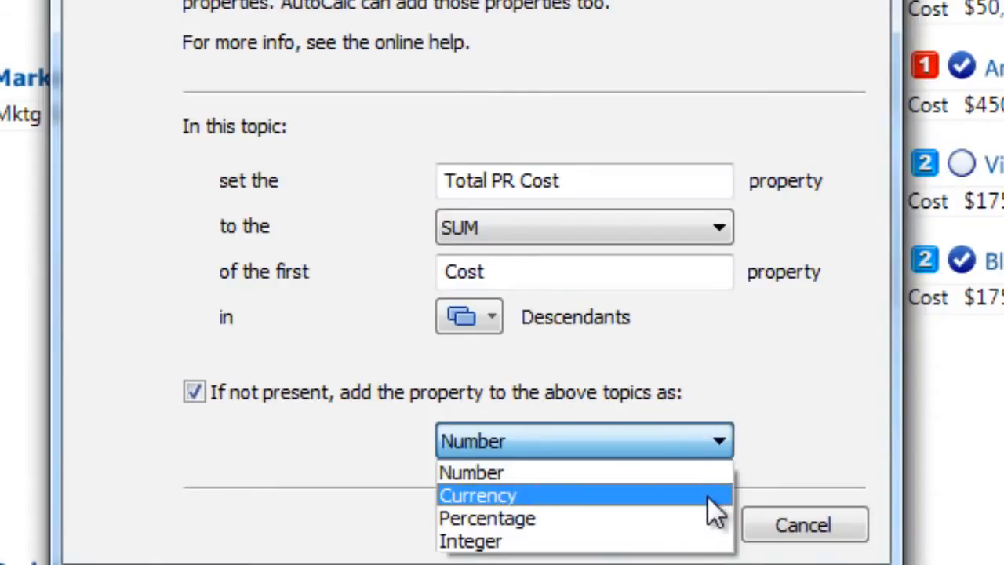
click(478, 495)
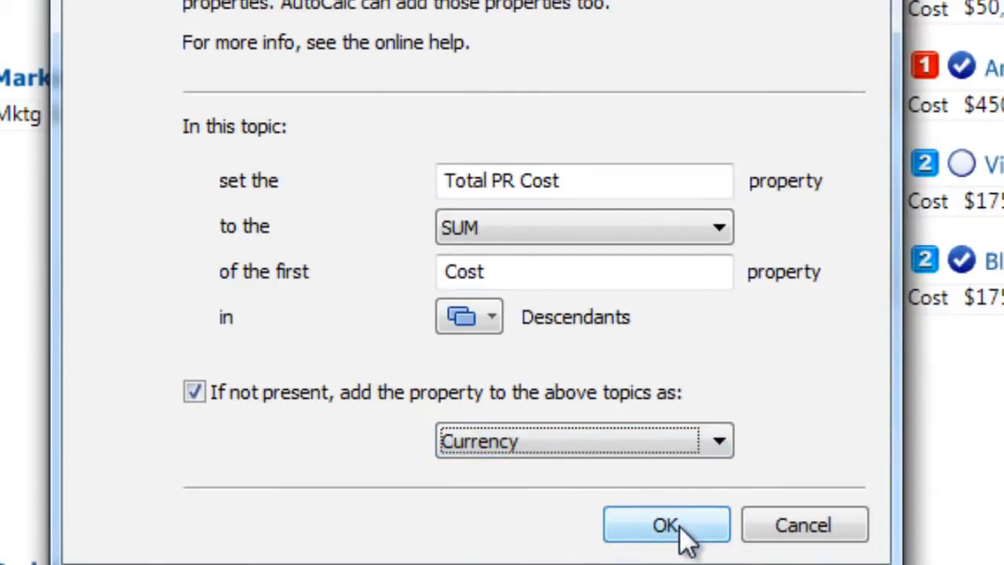
click(666, 525)
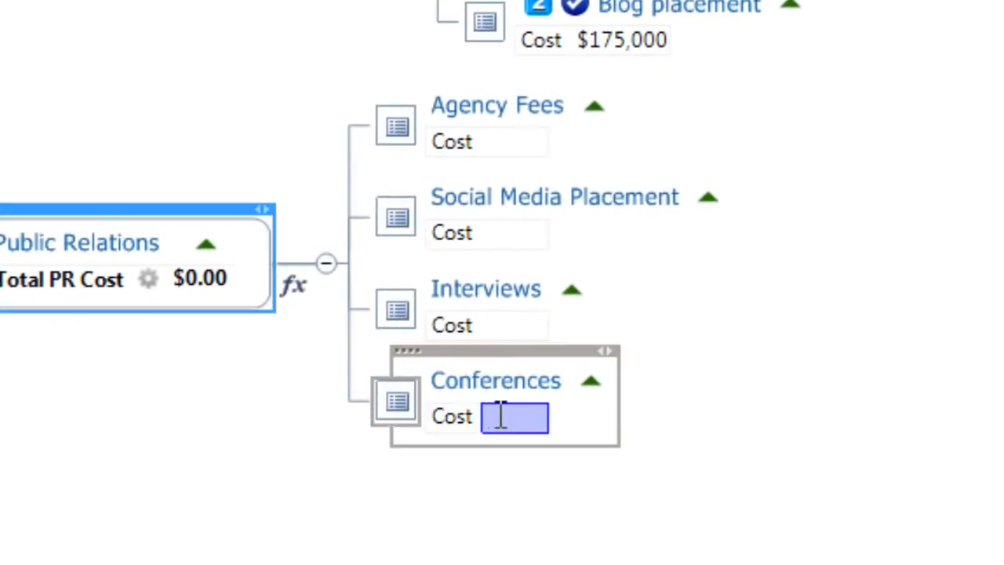
Enter the Conferences cost so Total PR Cost becomes $25,000, then type 75000.
text(2500)
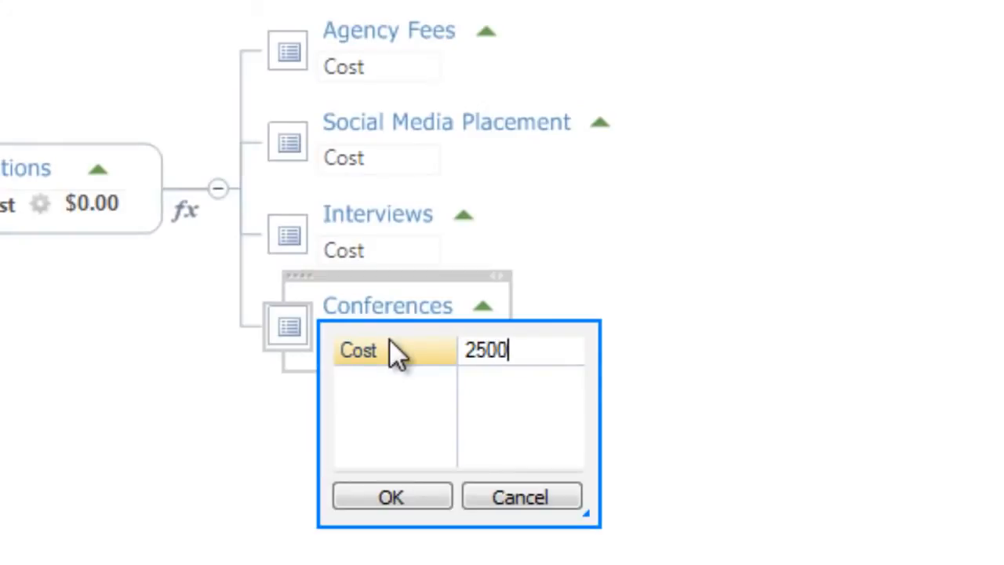
click(390, 496)
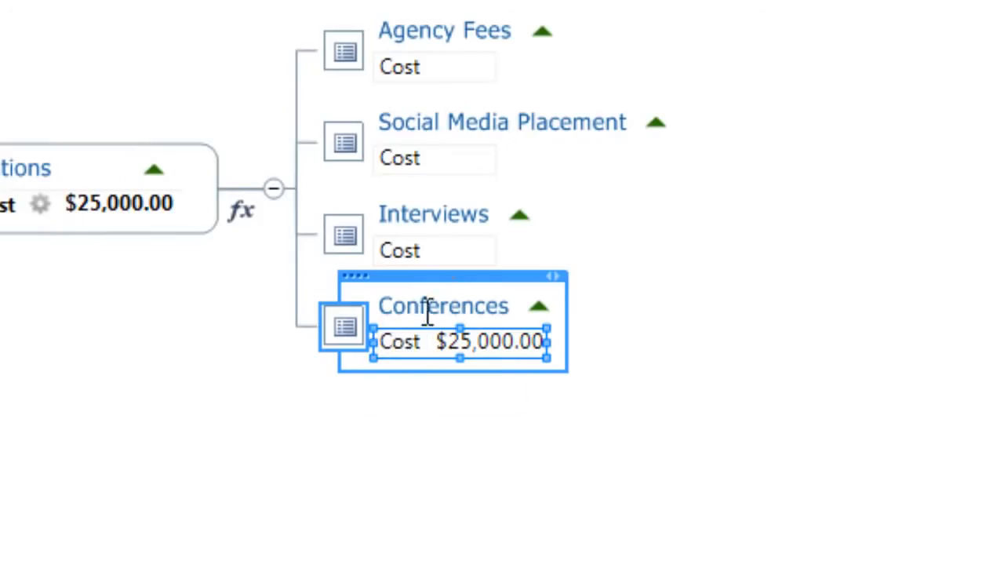
text(75000)
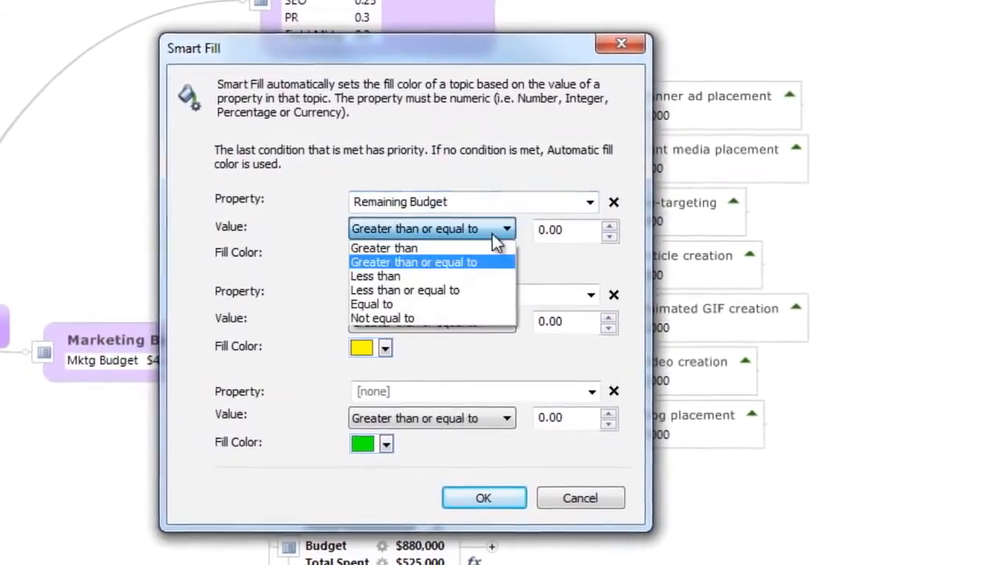
Choose the comparison for the Remaining Budget Smart Fill rule.
click(384, 248)
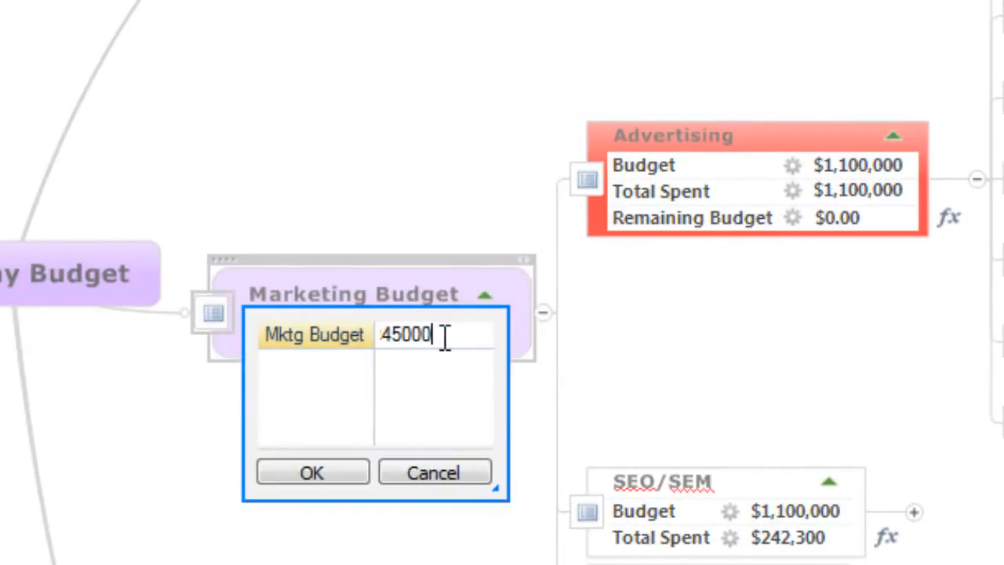
Set the Advertising allocation to 0.3 and the marketing budget to $3,000,000.
click(312, 473)
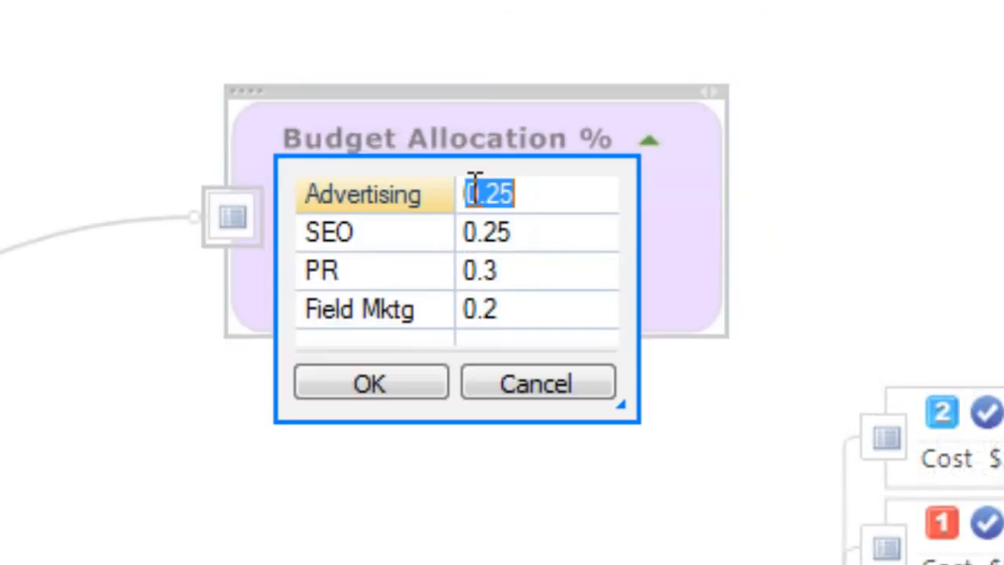
text(0.3)
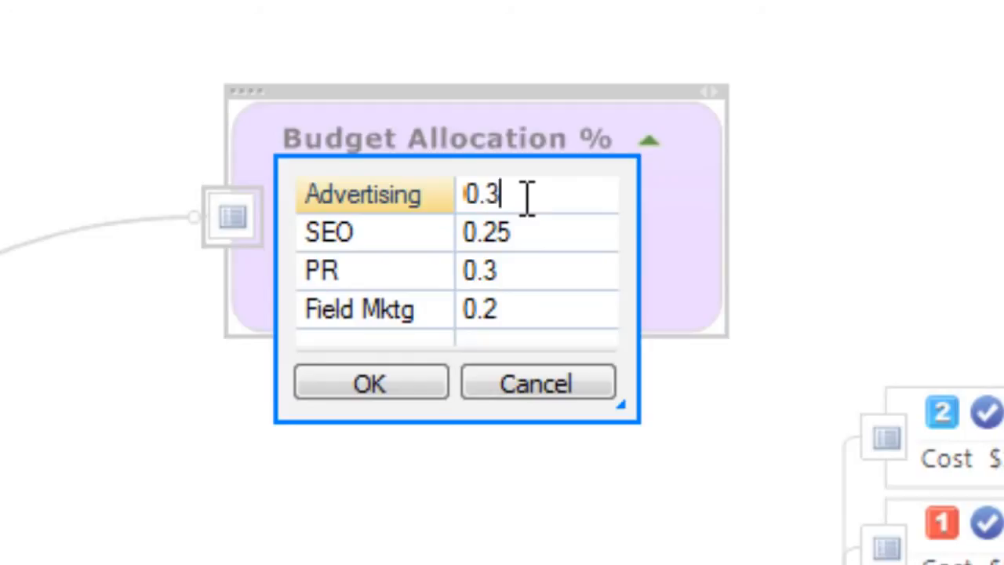
click(370, 383)
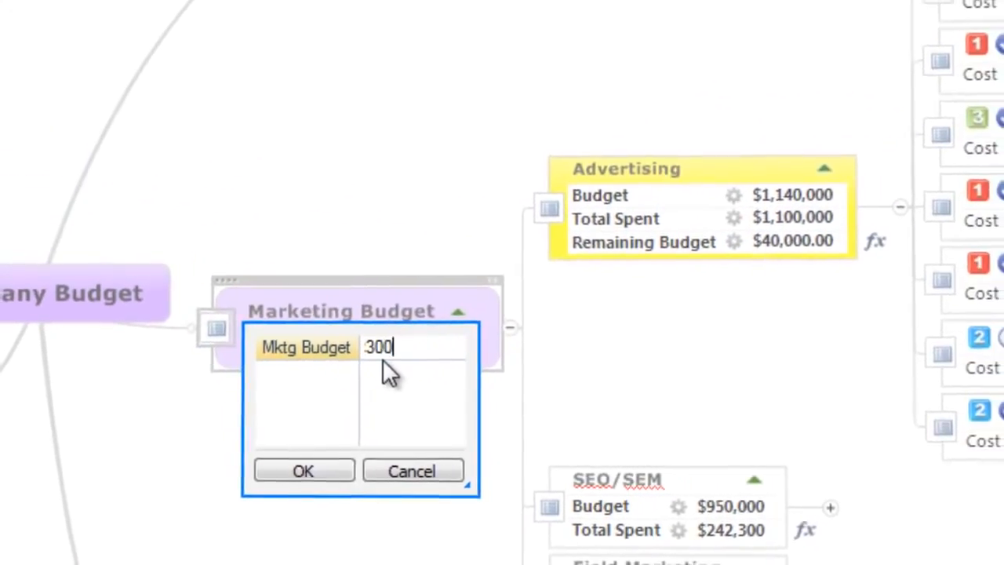
click(304, 470)
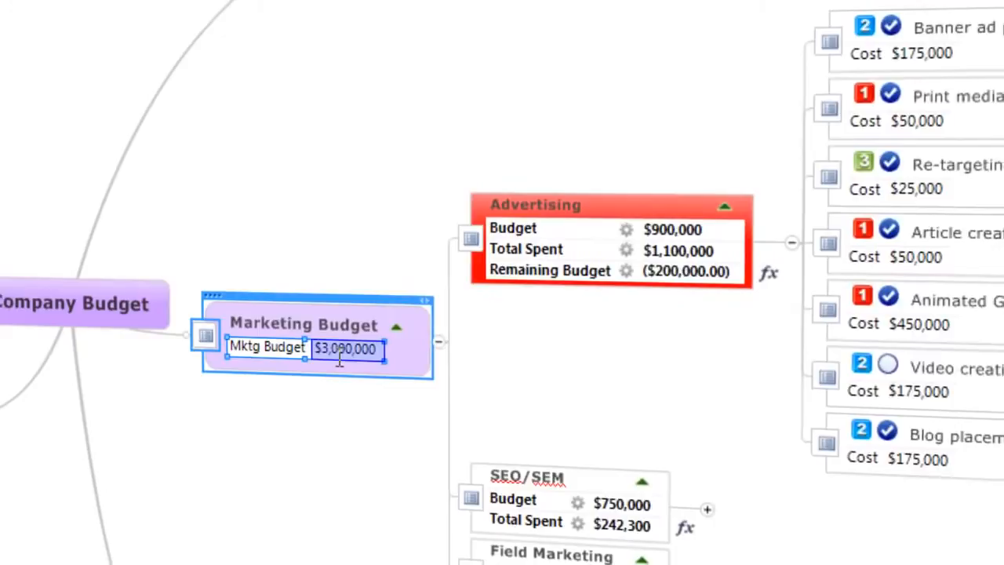